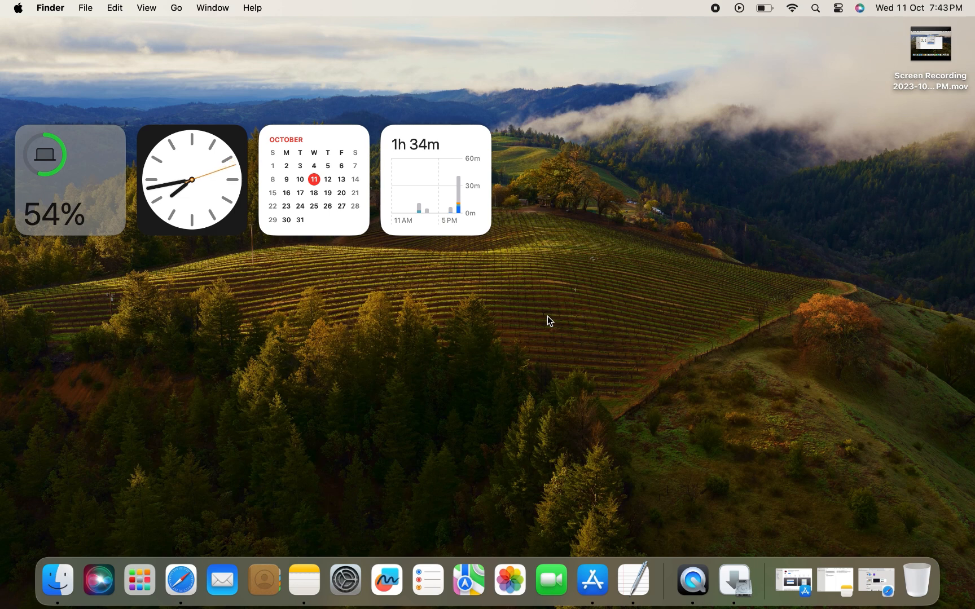
{"action": "mouse_move", "coordinate": [488, 350]}
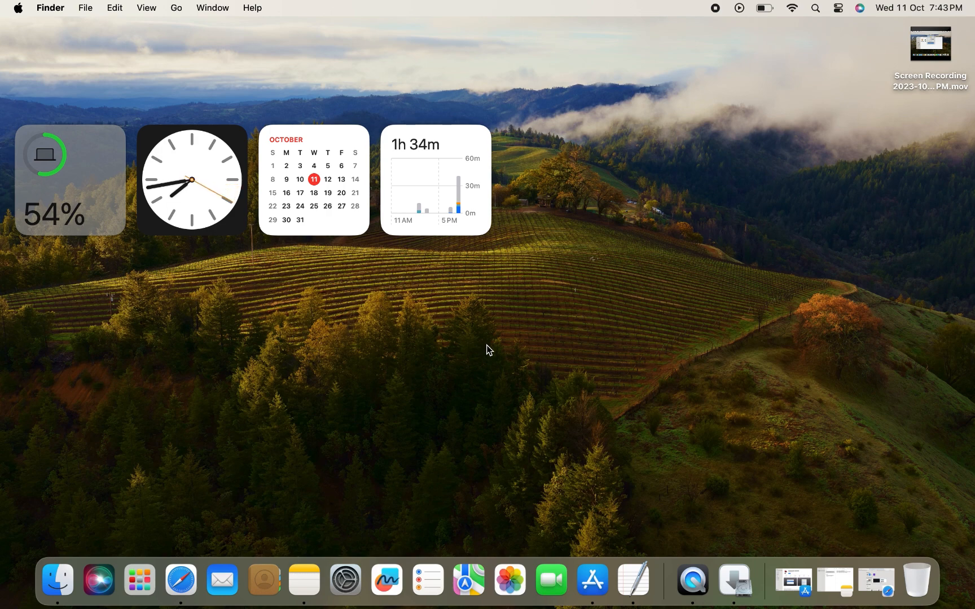
{"action": "mouse_move", "coordinate": [99, 67]}
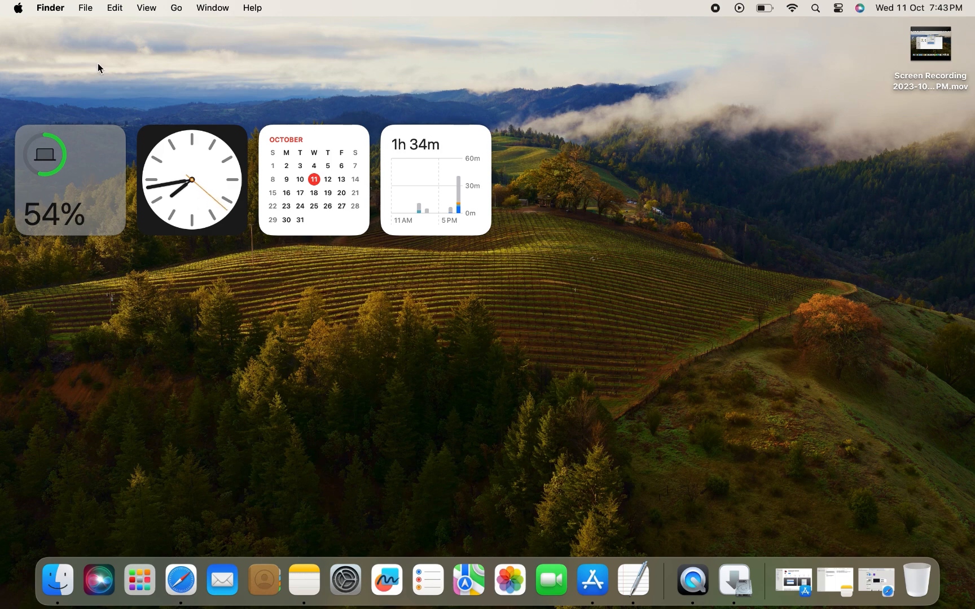
Step: Launch System Settings and switch from Appearance to the General pane
{"action": "left_click", "coordinate": [18, 8]}
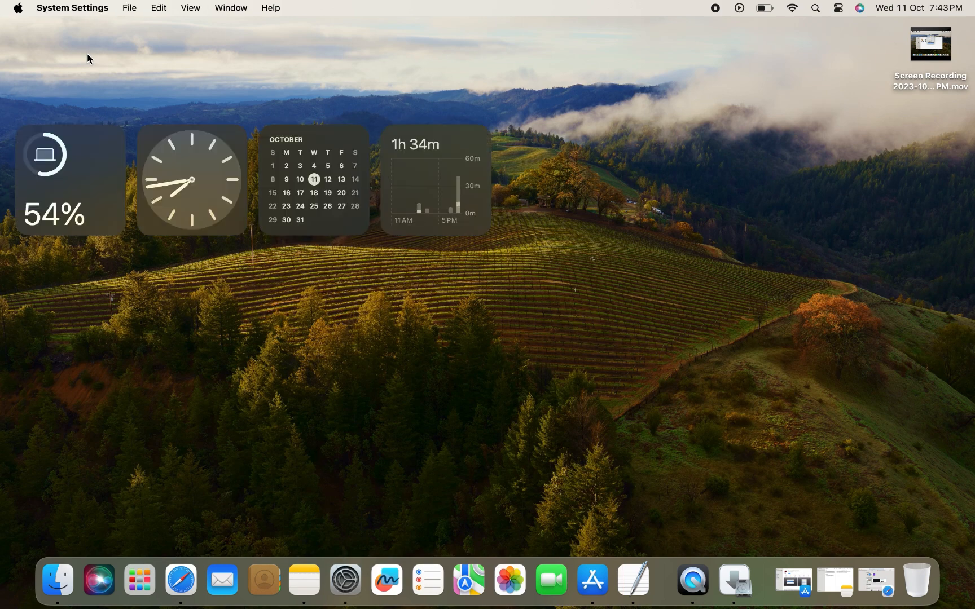
{"action": "left_click", "coordinate": [344, 580]}
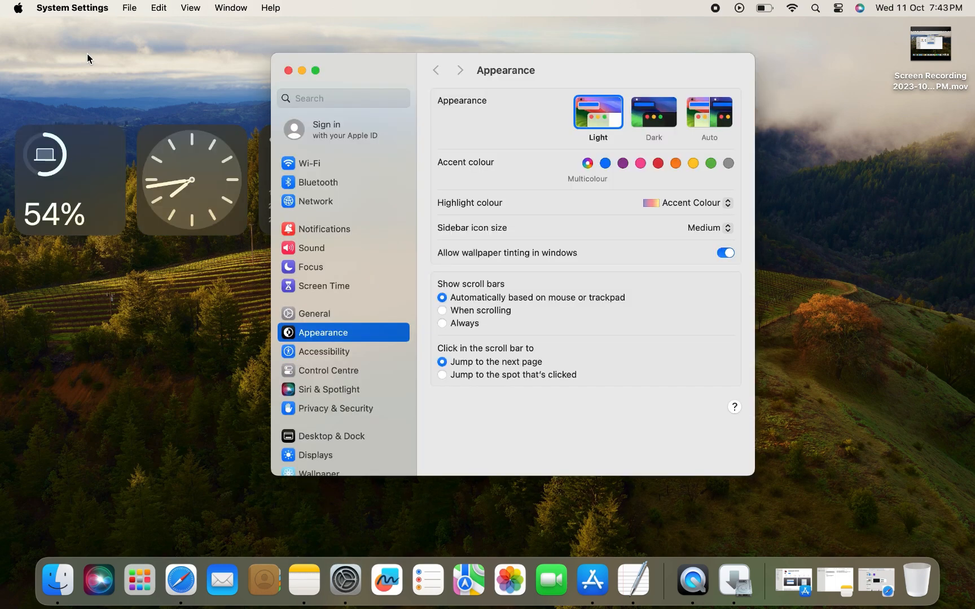
{"action": "mouse_move", "coordinate": [338, 180]}
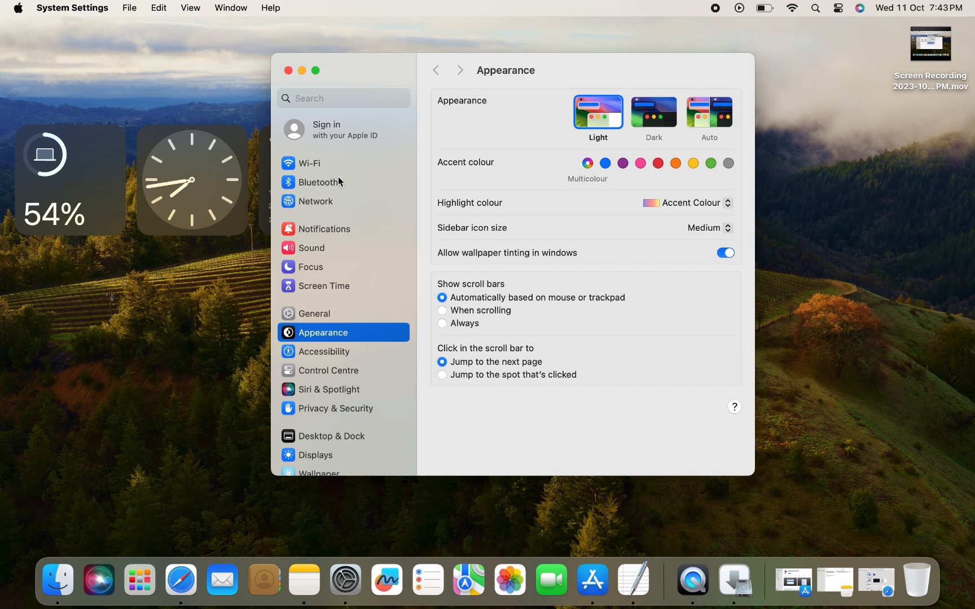
{"action": "scroll", "scroll_direction": "down", "scroll_amount": 3}
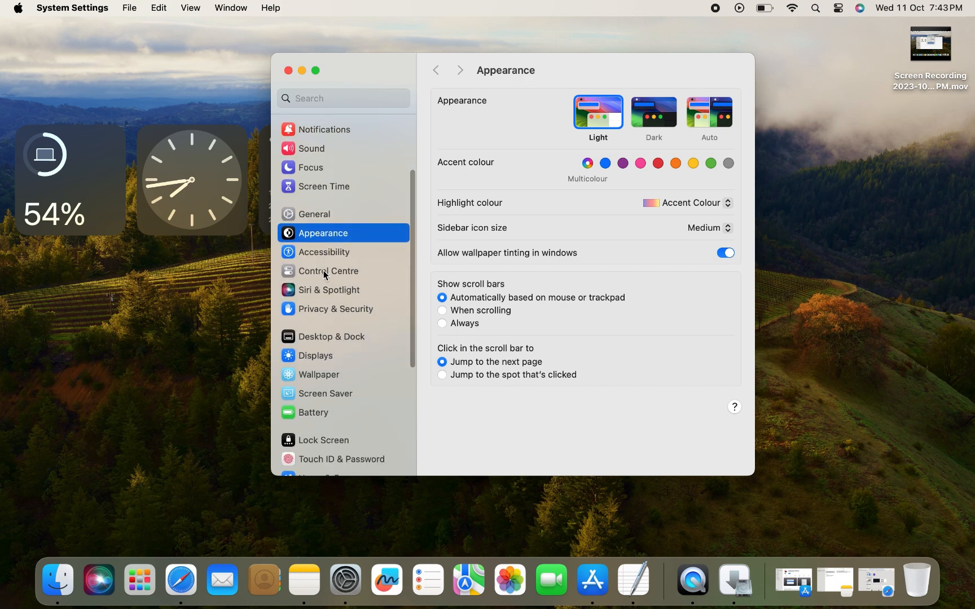
{"action": "left_click", "coordinate": [314, 214]}
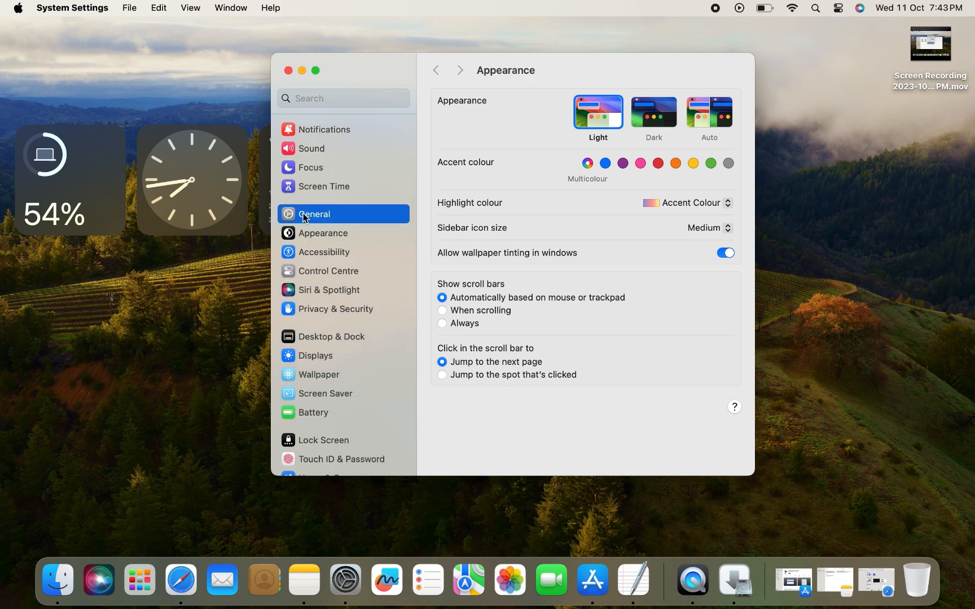
{"action": "left_click", "coordinate": [313, 214]}
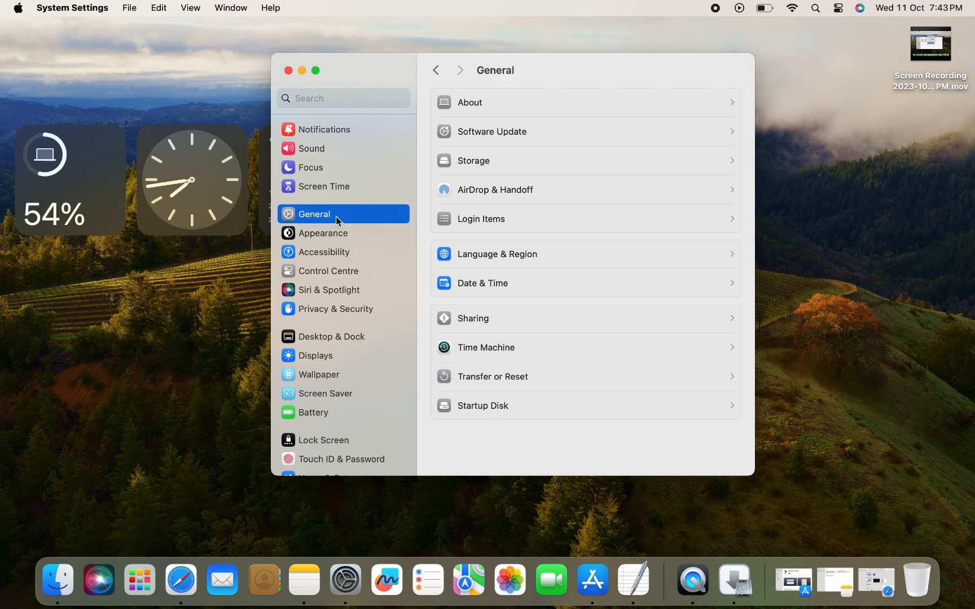
{"action": "mouse_move", "coordinate": [499, 272]}
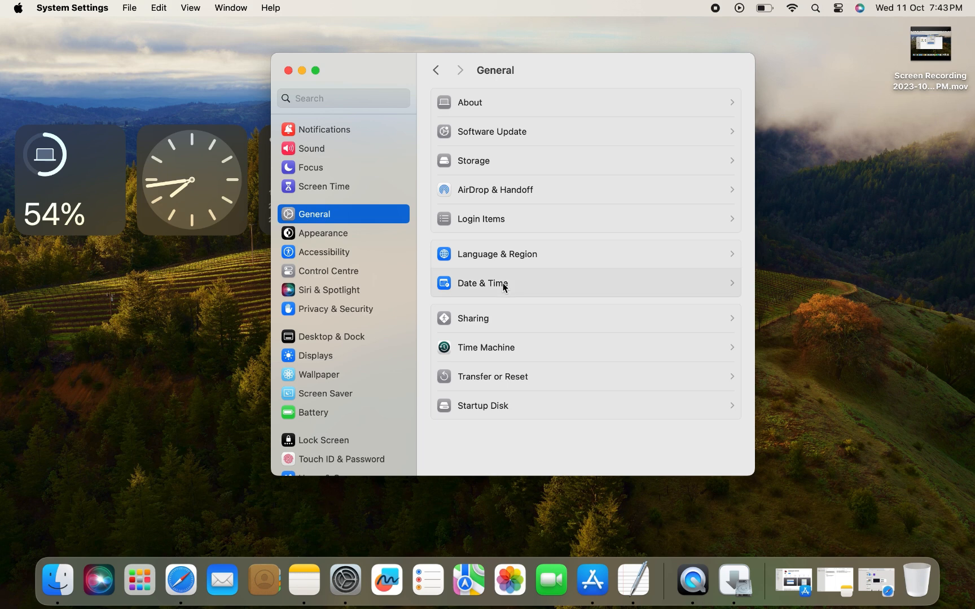
Step: Enter Date & Time and unlock its settings with the administrator password
{"action": "left_click", "coordinate": [483, 283]}
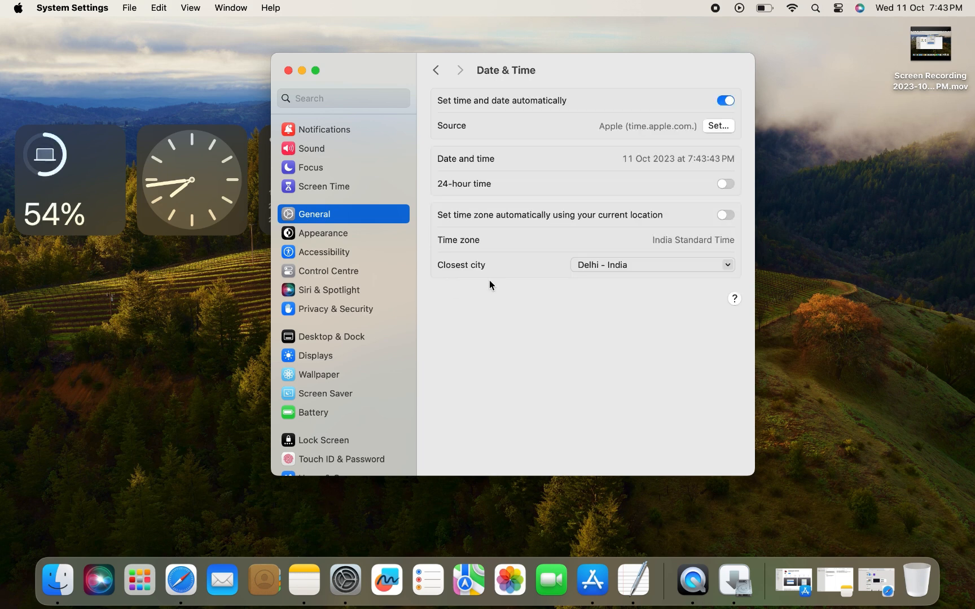
{"action": "mouse_move", "coordinate": [447, 160]}
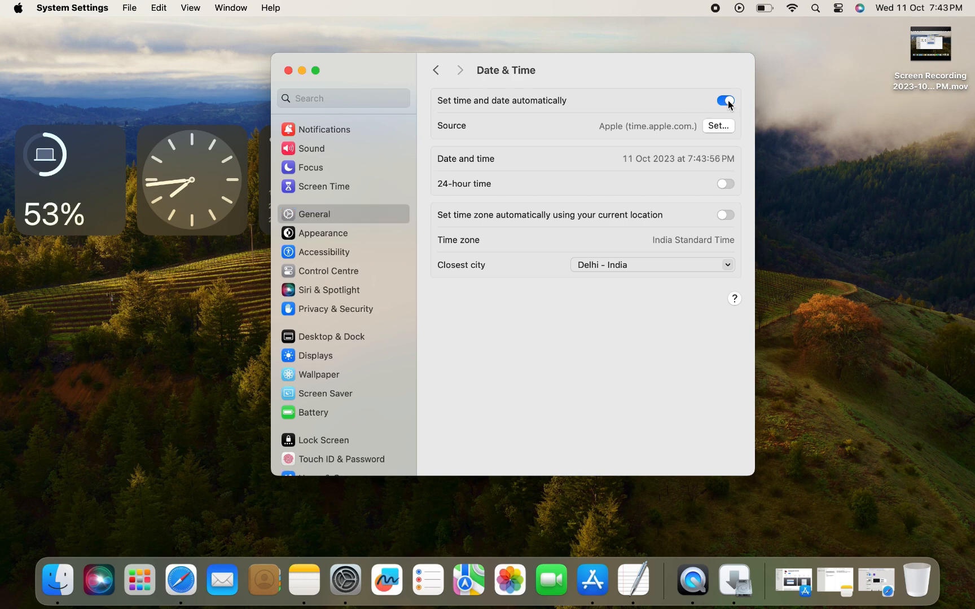
{"action": "left_click", "coordinate": [725, 100]}
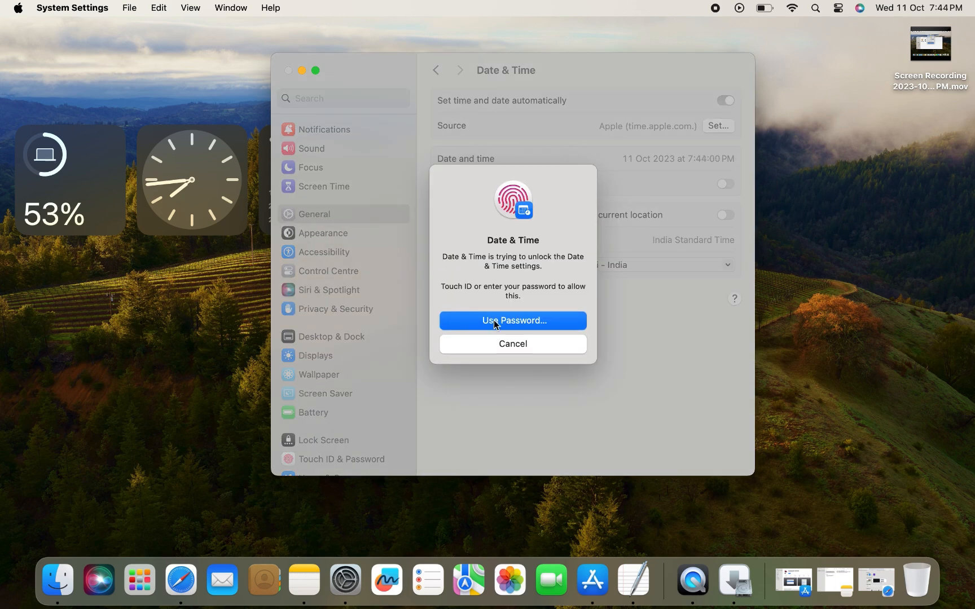
{"action": "left_click", "coordinate": [511, 320]}
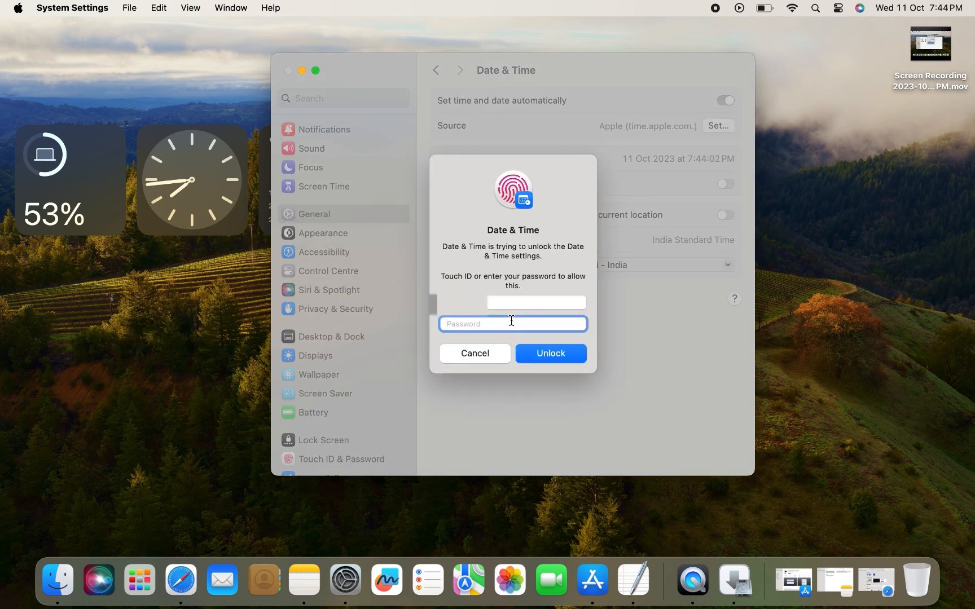
{"action": "type", "text": "••••"}
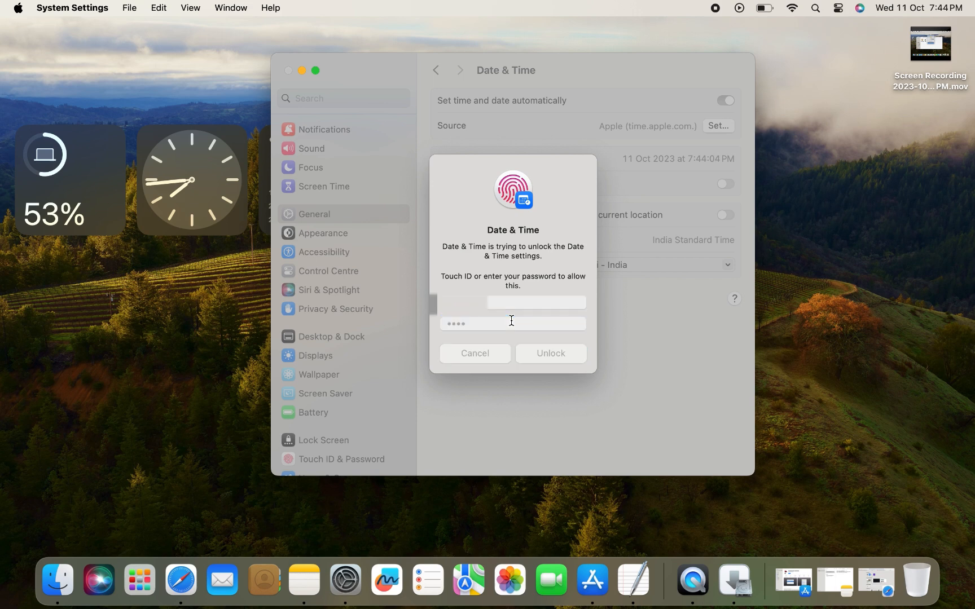
{"action": "left_click", "coordinate": [549, 353]}
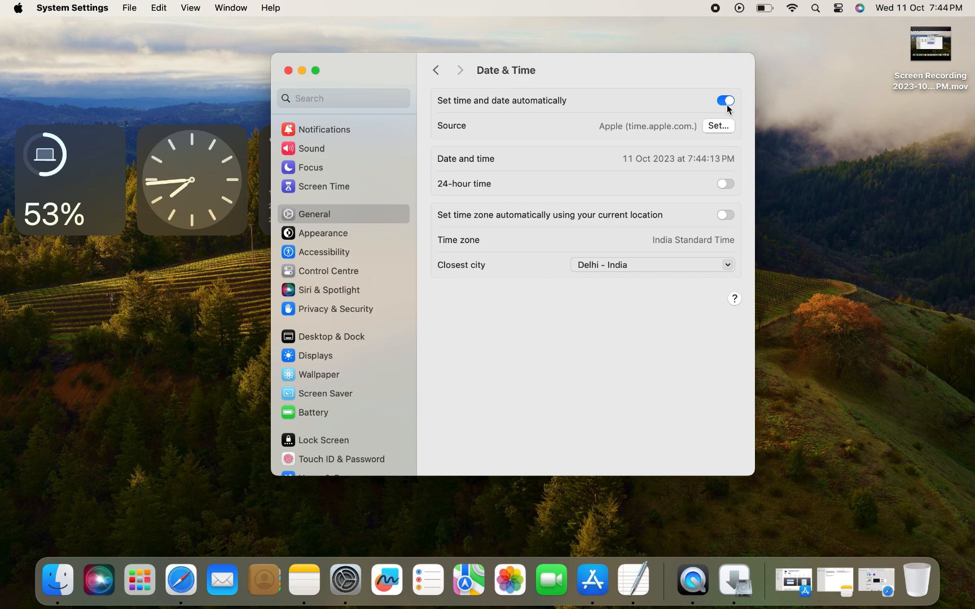
Step: Turn off automatic date and time and pick 10 October 2023 in the calendar
{"action": "left_click", "coordinate": [724, 100]}
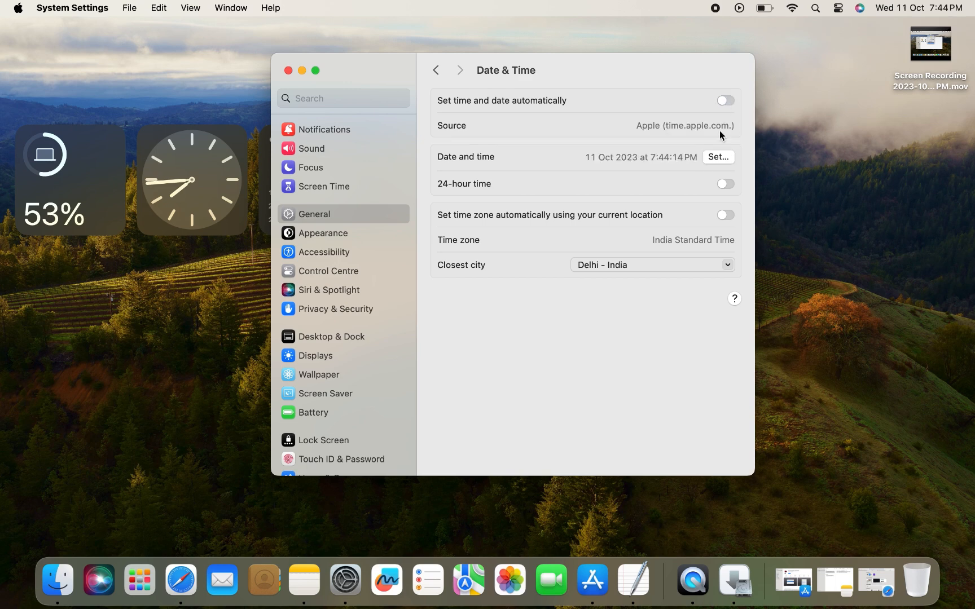
{"action": "left_click", "coordinate": [717, 157]}
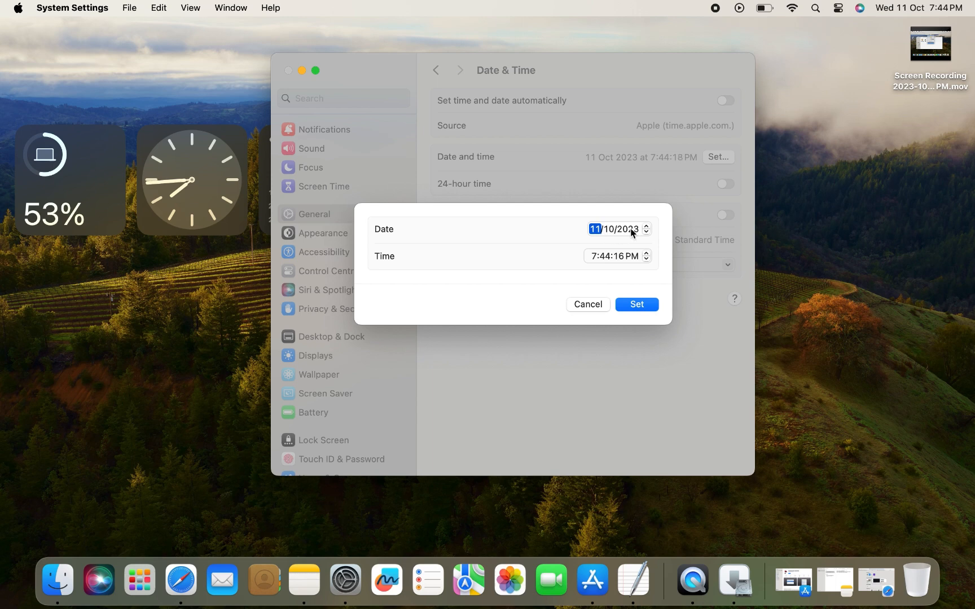
{"action": "left_click", "coordinate": [613, 229]}
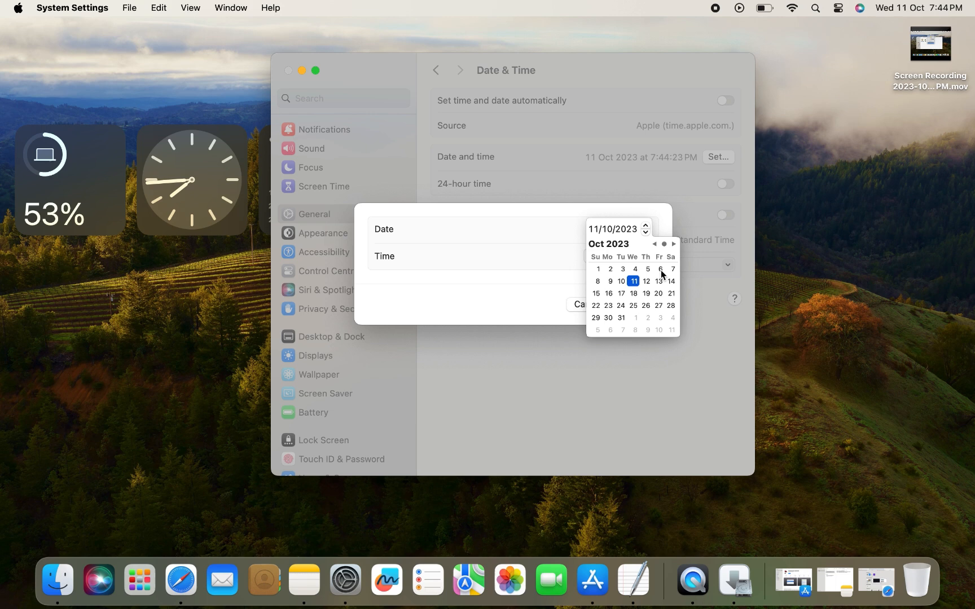
{"action": "left_click", "coordinate": [658, 281]}
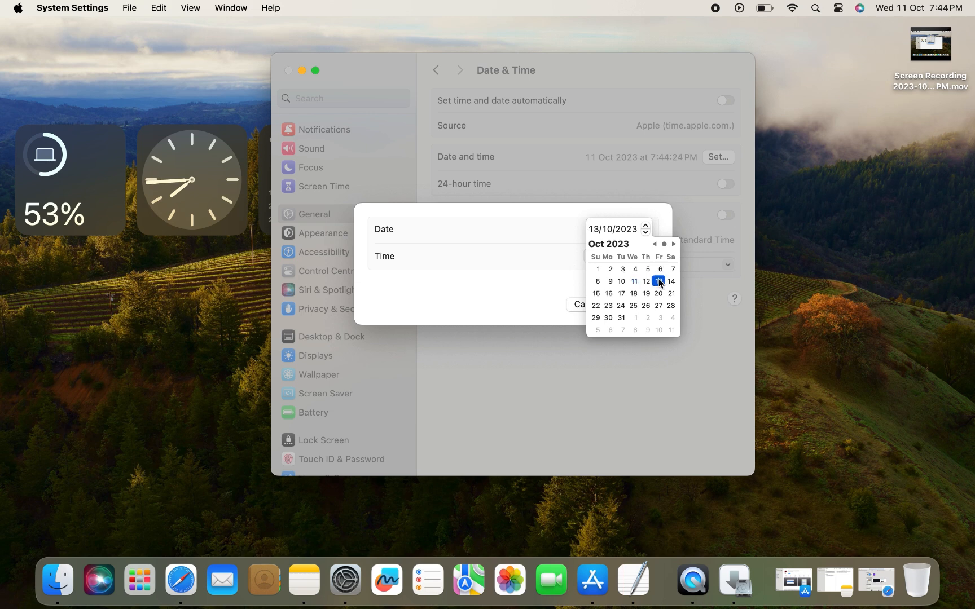
{"action": "left_click", "coordinate": [620, 281]}
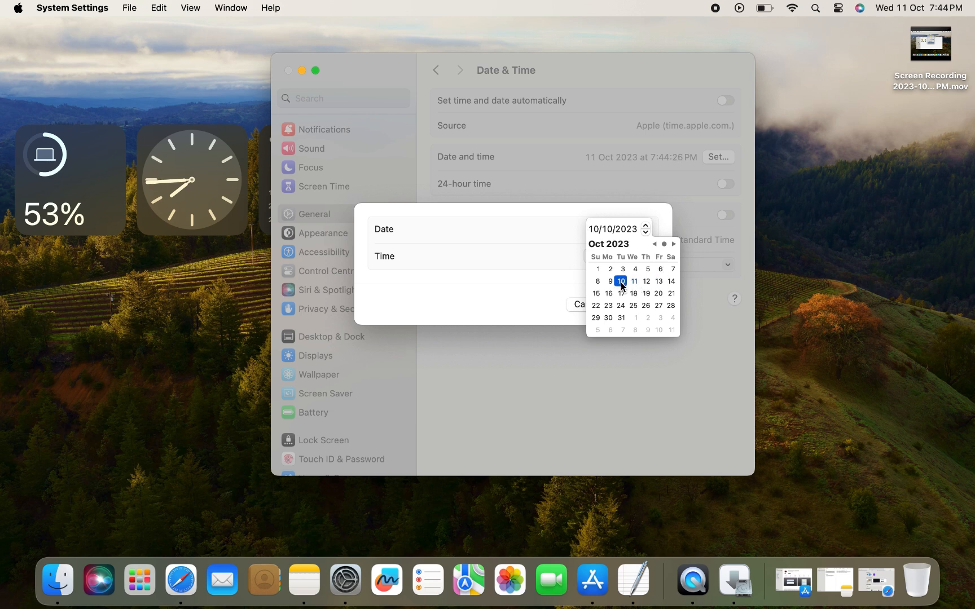
{"action": "mouse_move", "coordinate": [547, 285]}
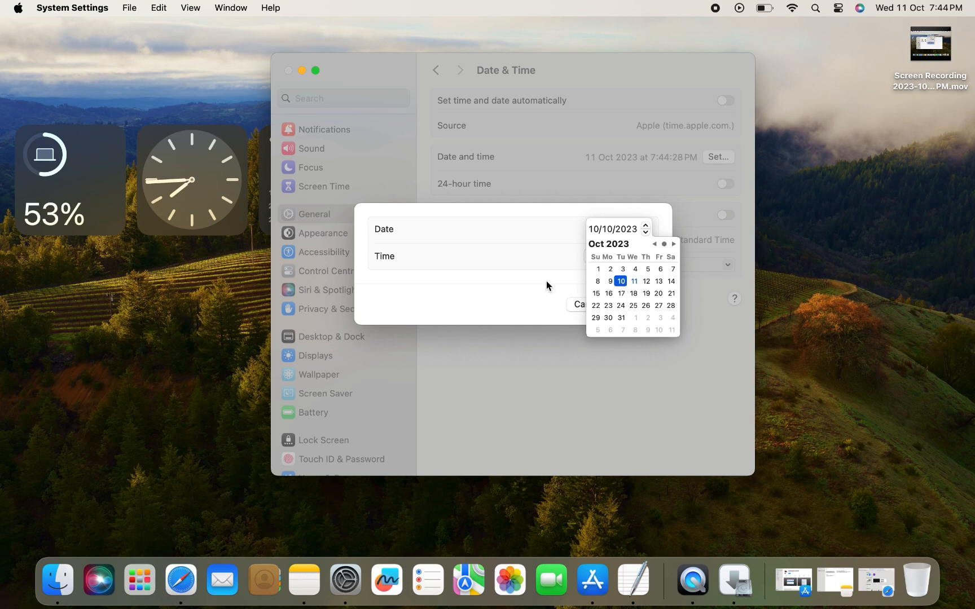
{"action": "left_click", "coordinate": [593, 255]}
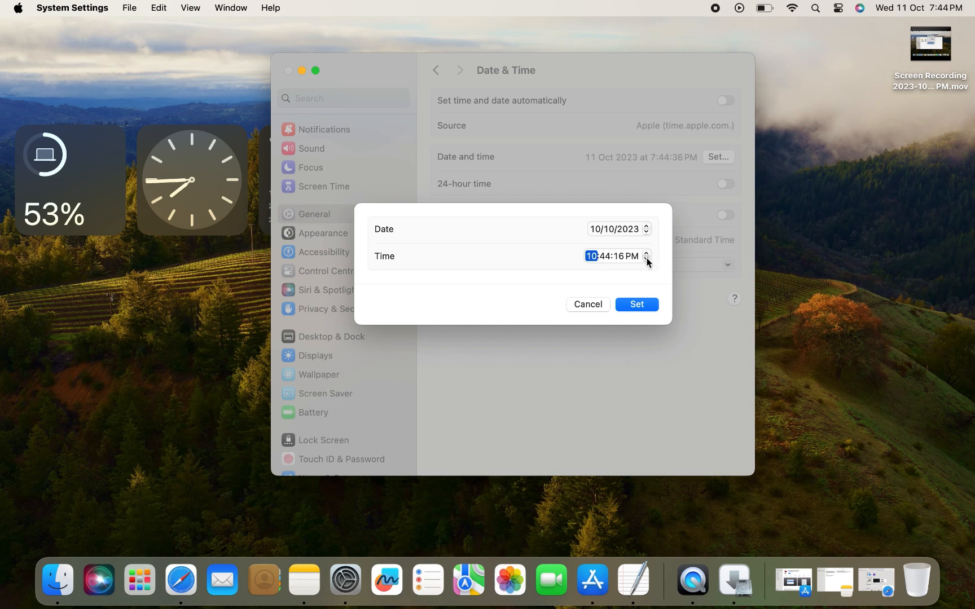
Step: Lower the hour to 9 PM and apply the 10 October, 9:44 PM clock
{"action": "left_click", "coordinate": [646, 260]}
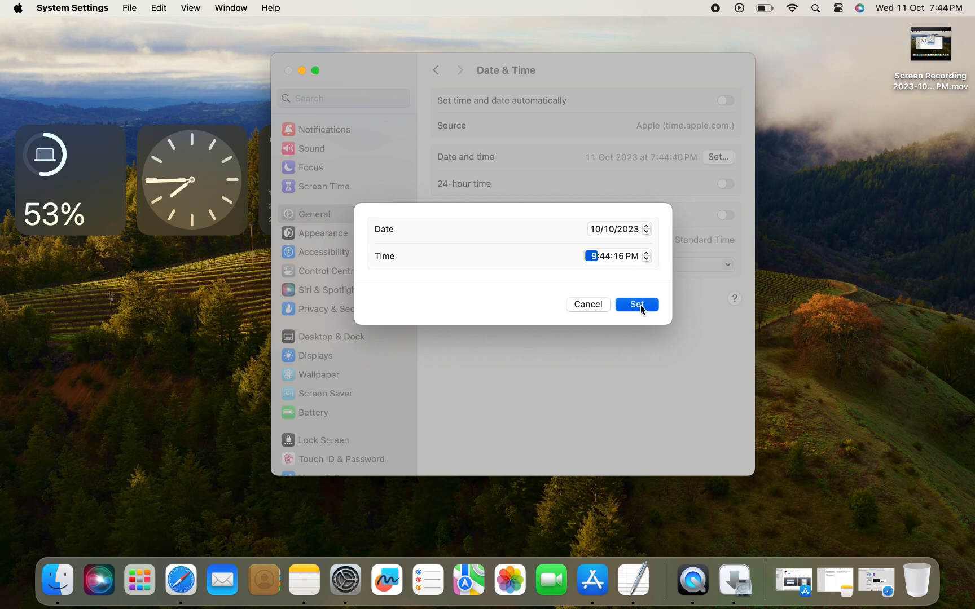
{"action": "left_click", "coordinate": [635, 305]}
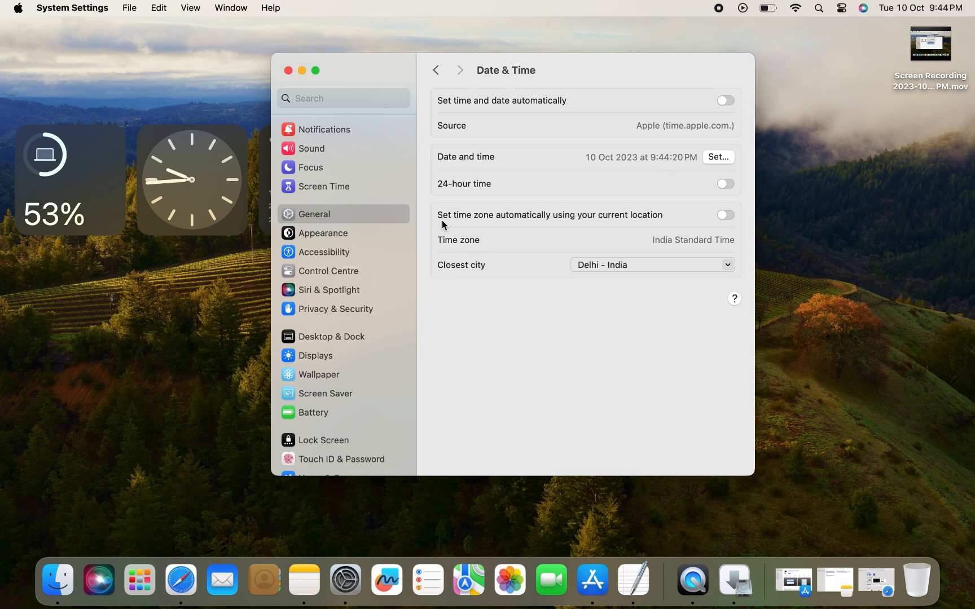
{"action": "mouse_move", "coordinate": [667, 220]}
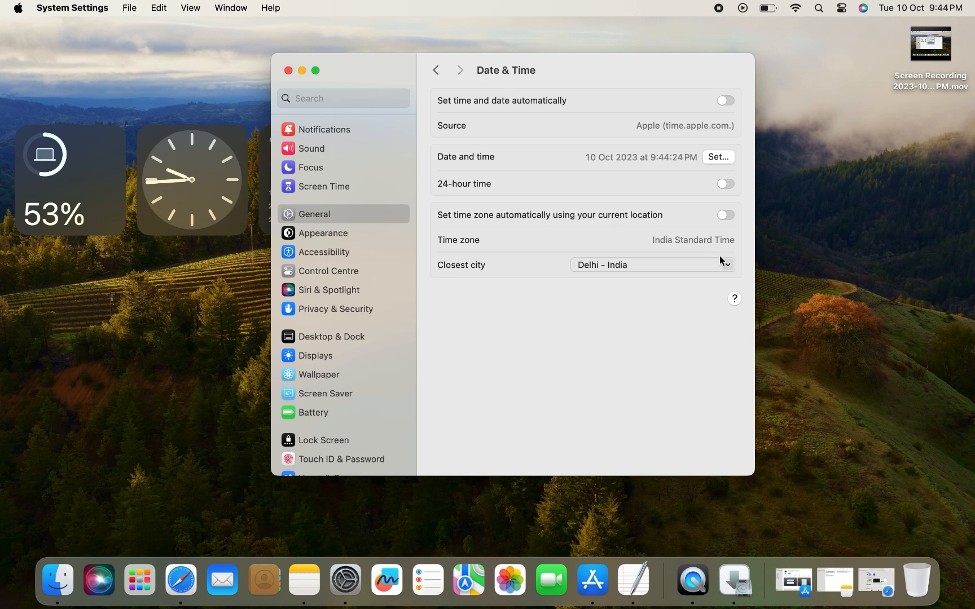
Step: Erase Delhi - India from Closest city and retype the search, ending at 'Dub'
{"action": "left_click", "coordinate": [651, 264]}
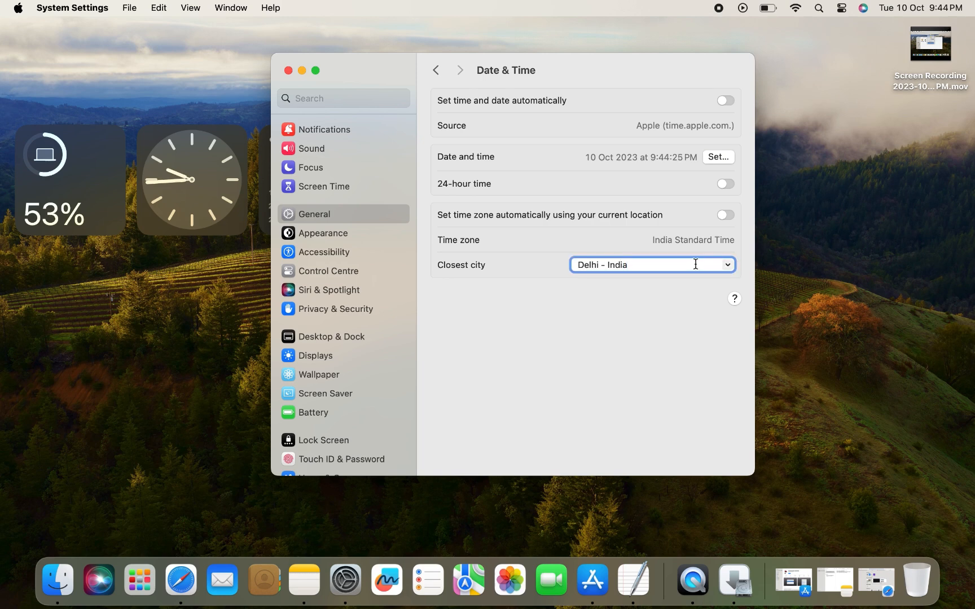
{"action": "key", "text": "backspace"}
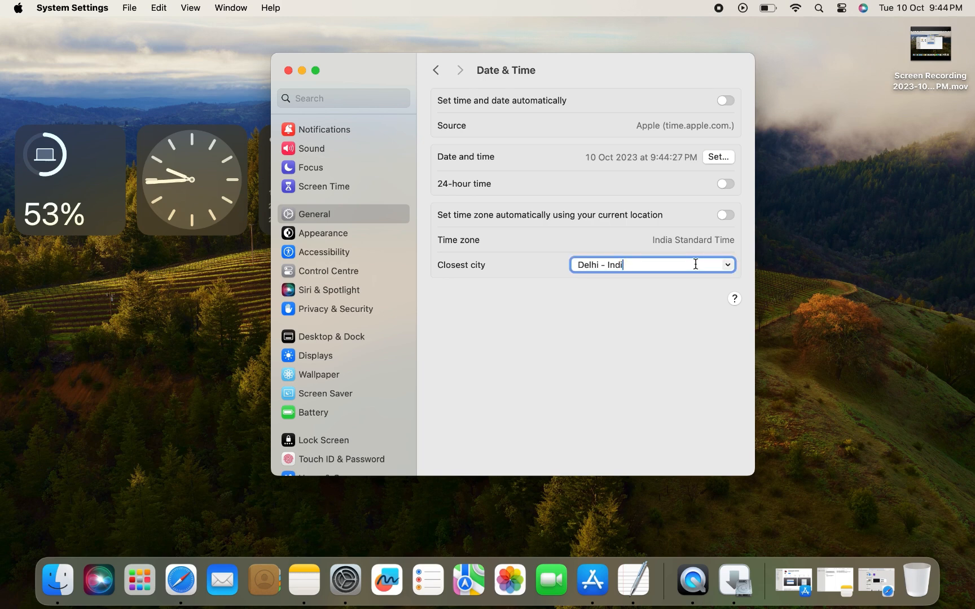
{"action": "key", "text": "Backspace"}
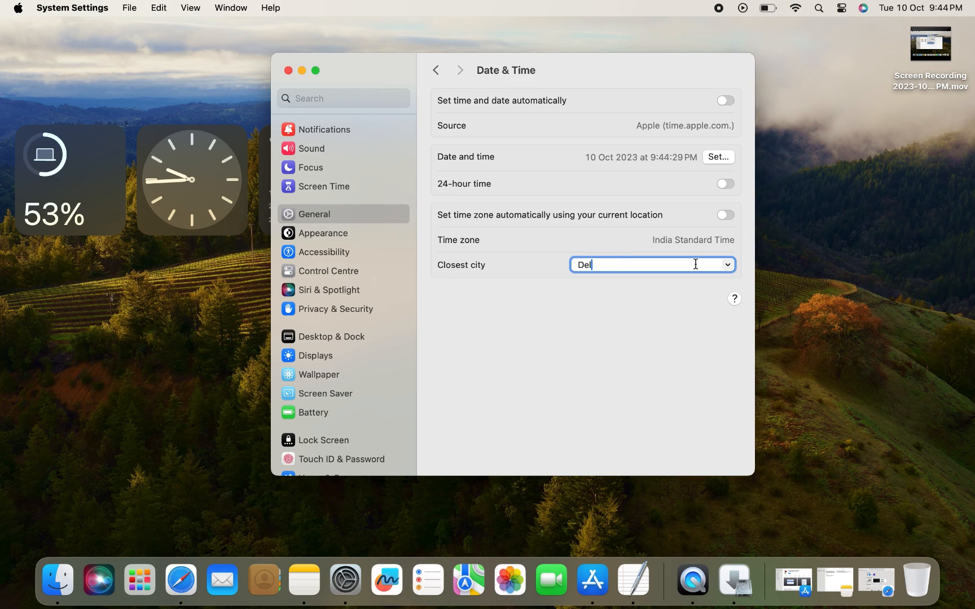
{"action": "key", "text": "backspace"}
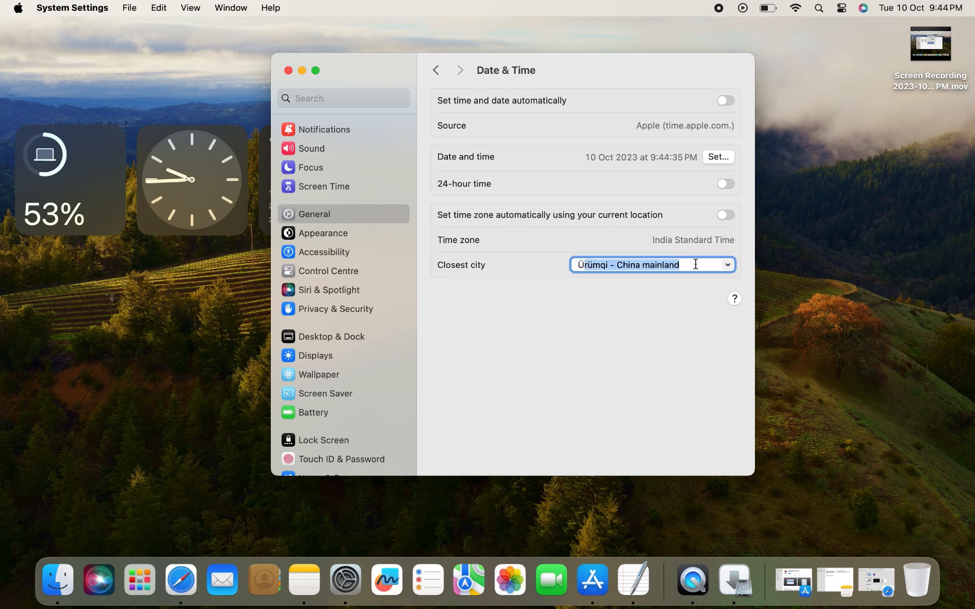
{"action": "type", "text": "Uae"}
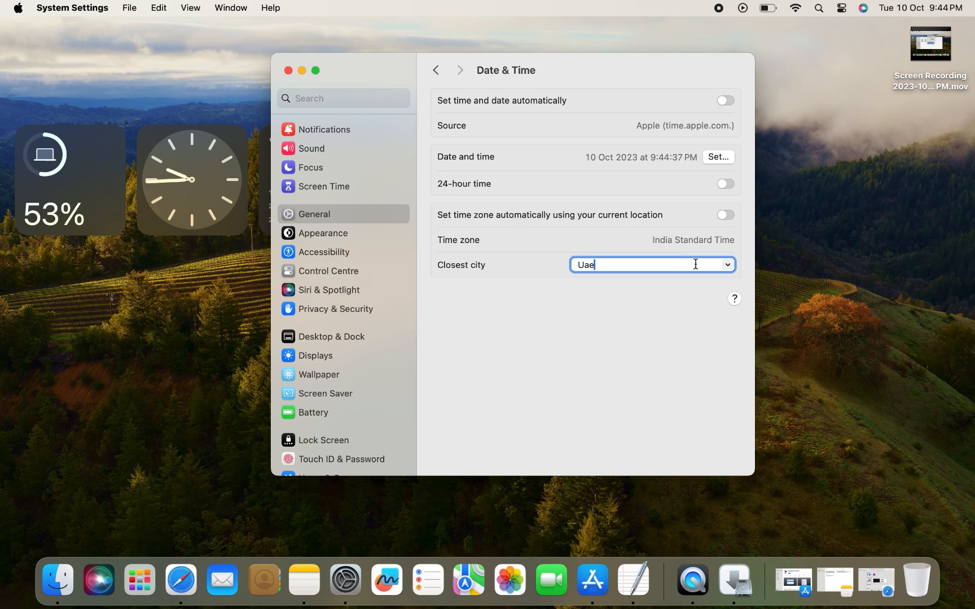
{"action": "type", "text": "Ualog - Philippines"}
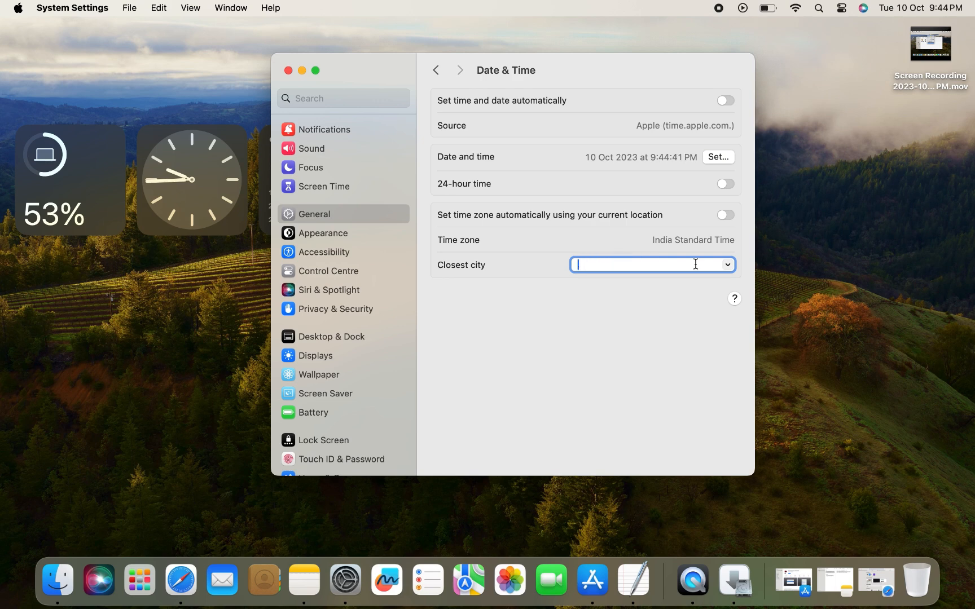
{"action": "type", "text": "Dub"}
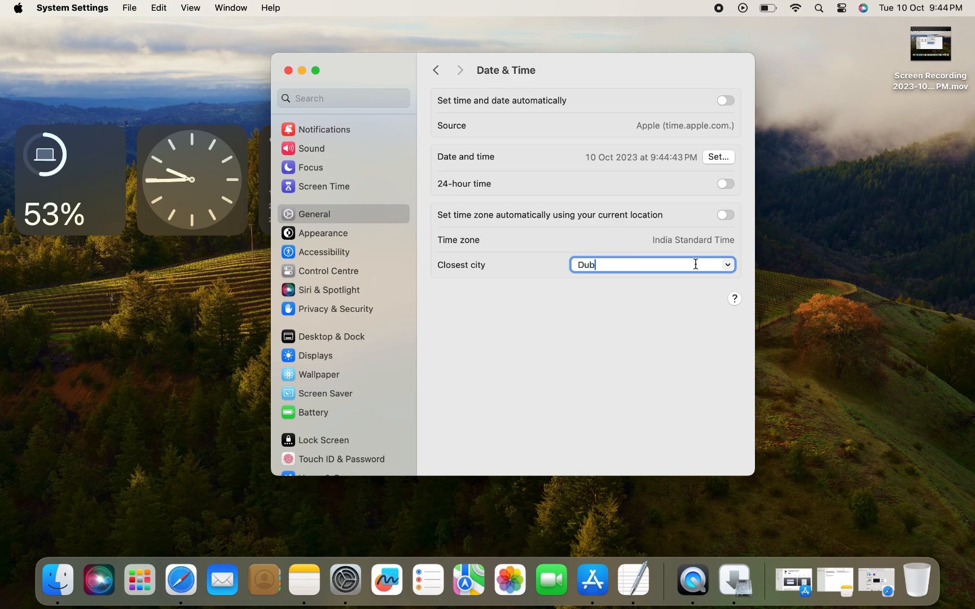